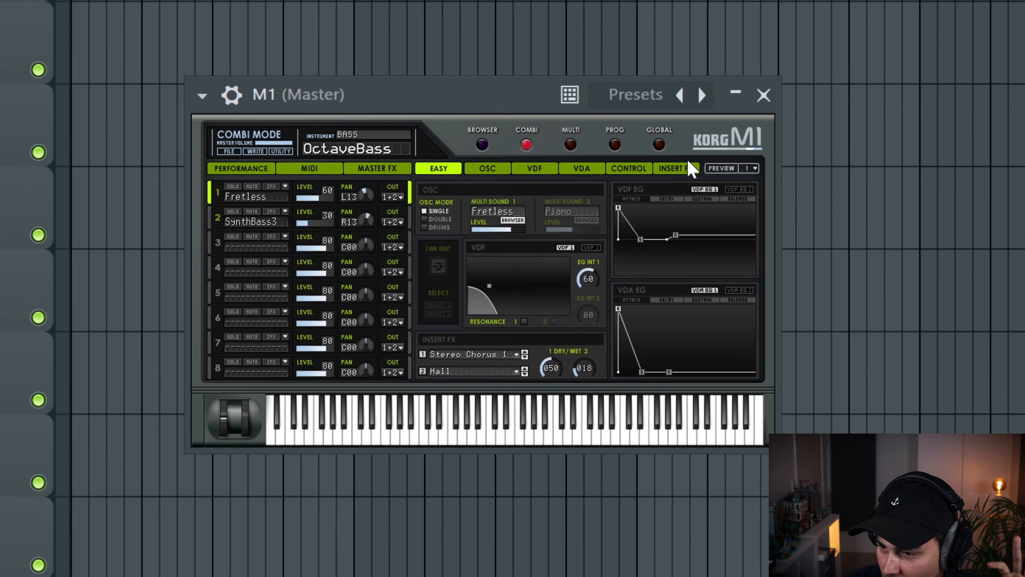
Step: Load the Soft E.P. program from the M1 browser's Keyboard category and audition it
{"action": "left_click", "coordinate": [503, 141]}
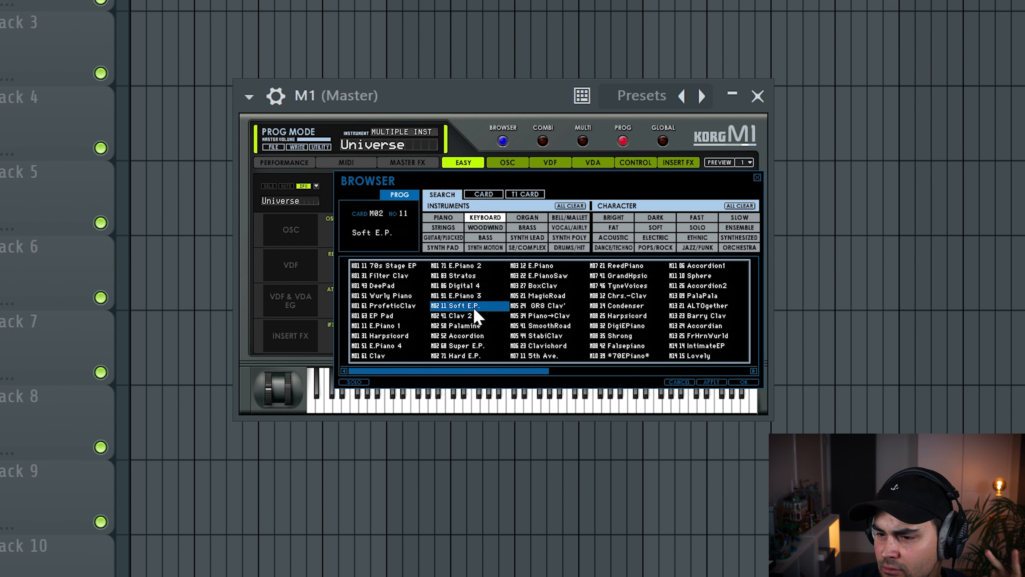
{"action": "left_click", "coordinate": [741, 382]}
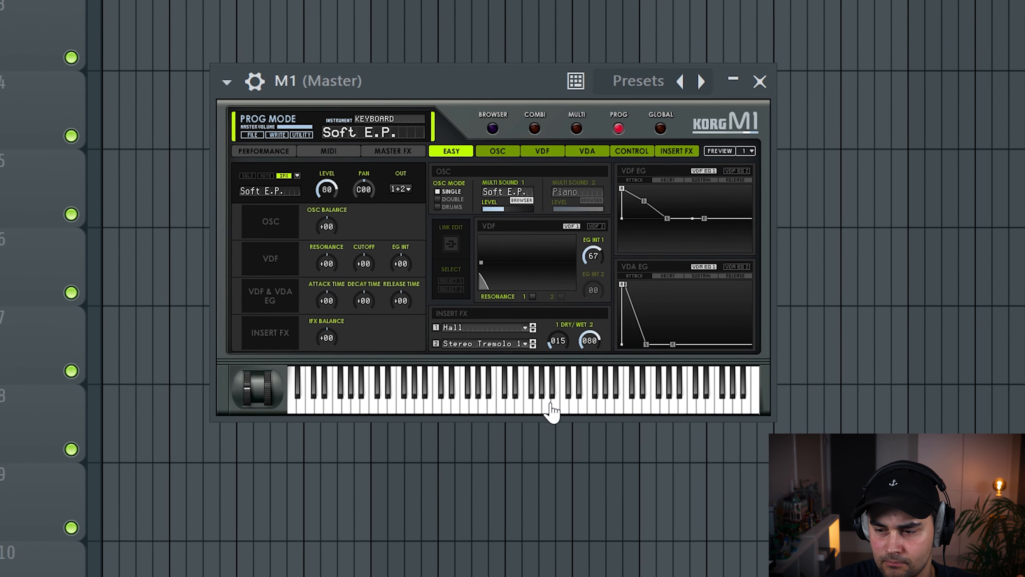
{"action": "left_click", "coordinate": [759, 81]}
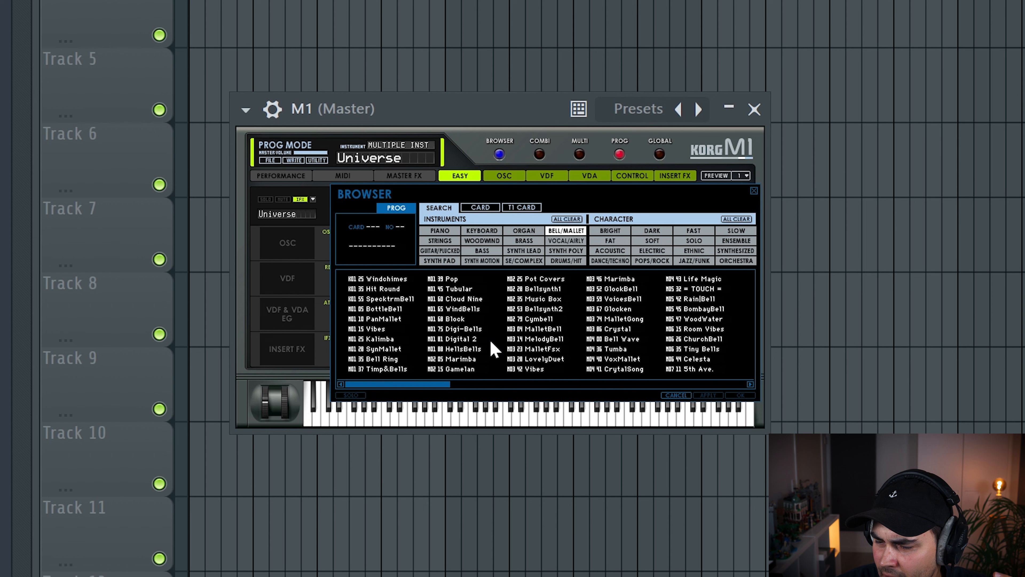
{"action": "mouse_move", "coordinate": [560, 351]}
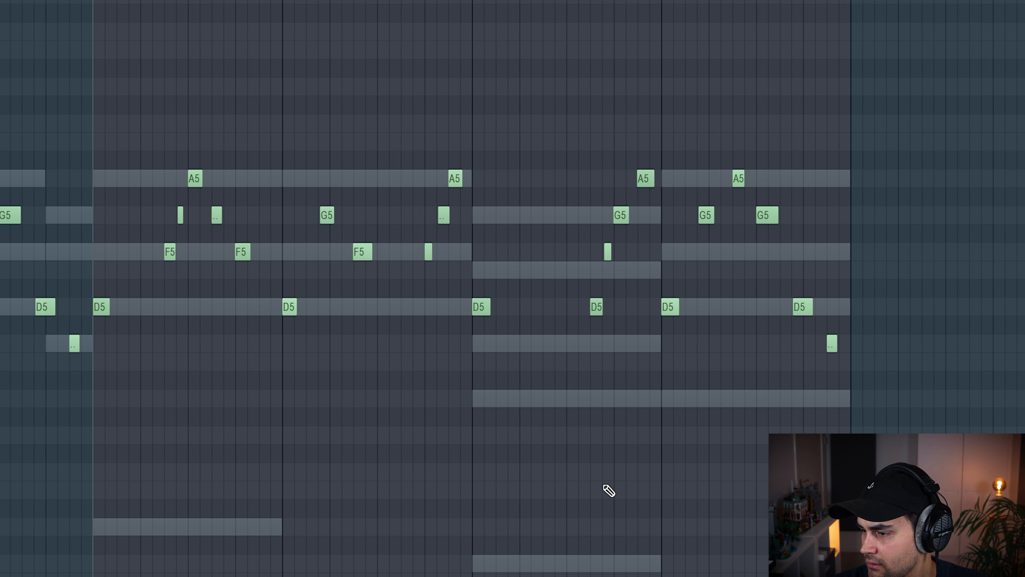
Step: Add another note to the marimba melody in the D5–A5 range
{"action": "left_click", "coordinate": [668, 305]}
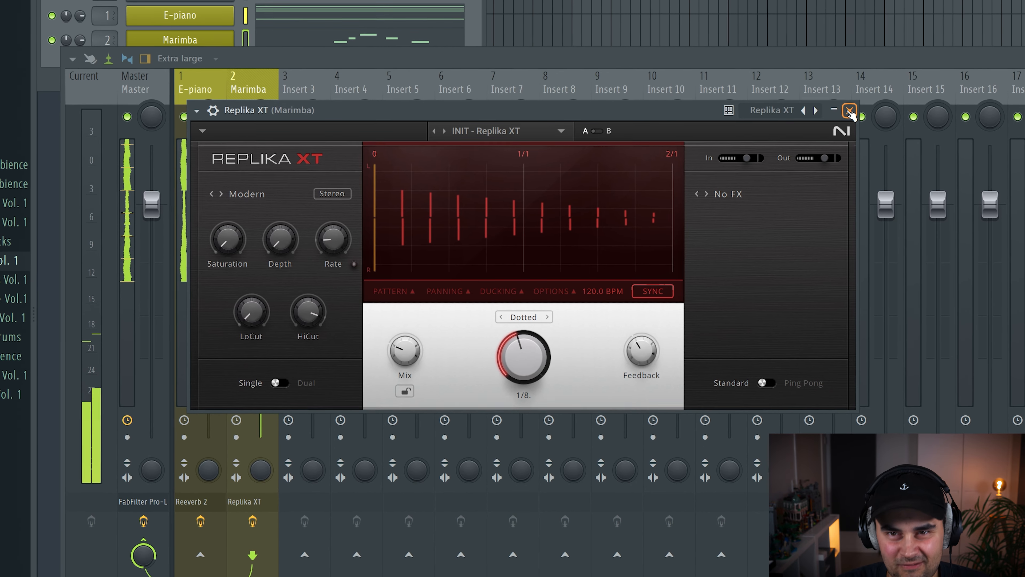
Step: Roll off the marimba highs with band 7 around 6 kHz and cut lows with band 1 at Gentle 8 order
{"action": "left_click", "coordinate": [849, 110]}
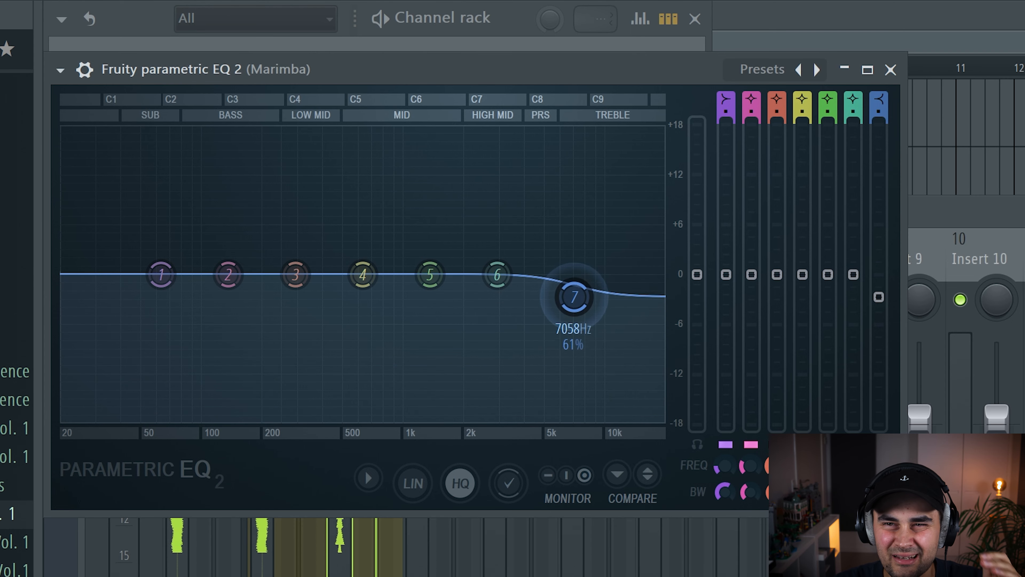
{"action": "left_click_drag", "start_coordinate": [575, 297], "coordinate": [561, 368]}
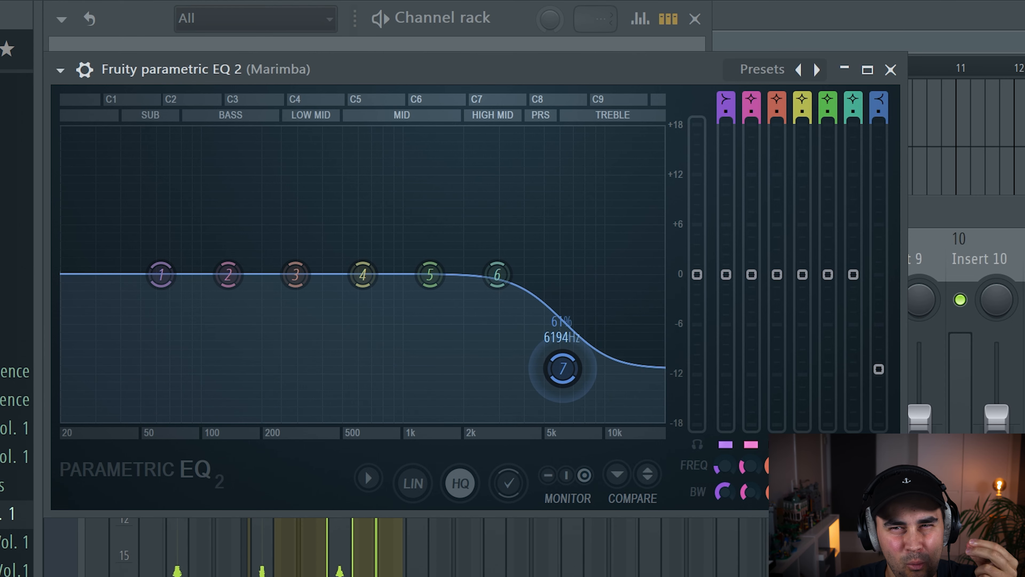
{"action": "left_click_drag", "start_coordinate": [561, 369], "coordinate": [554, 382]}
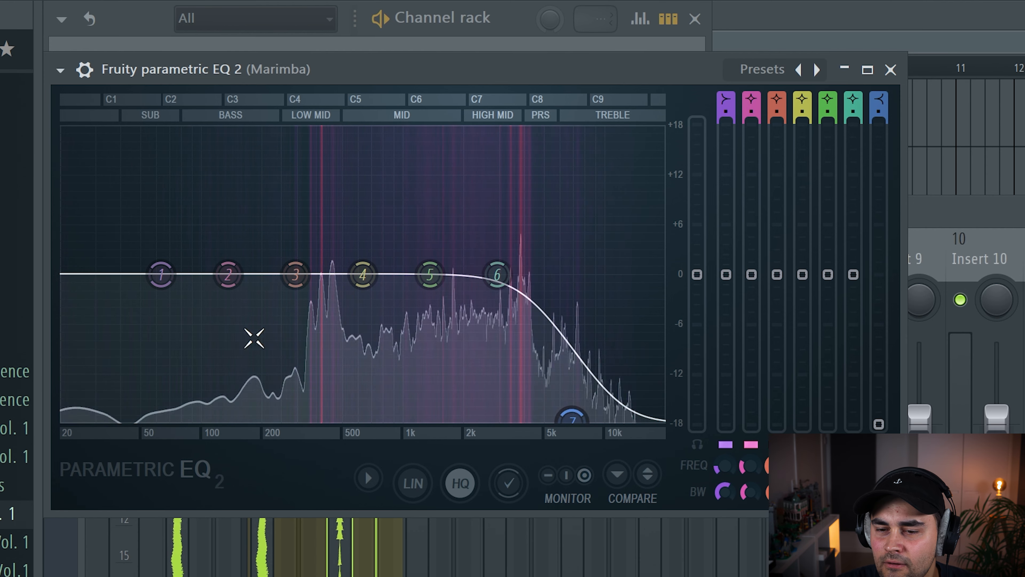
{"action": "left_click_drag", "start_coordinate": [160, 275], "coordinate": [161, 288]}
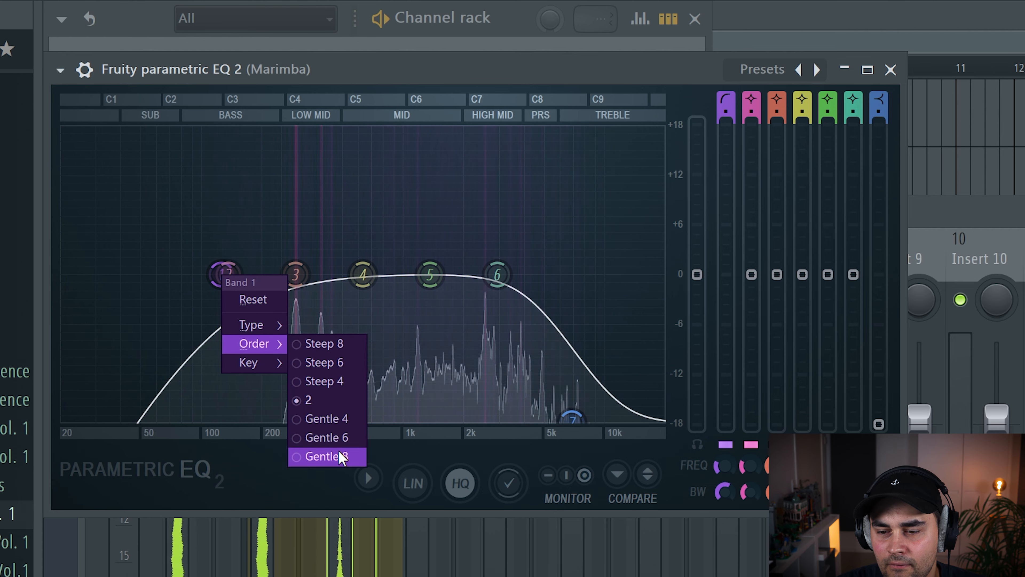
{"action": "left_click", "coordinate": [324, 455]}
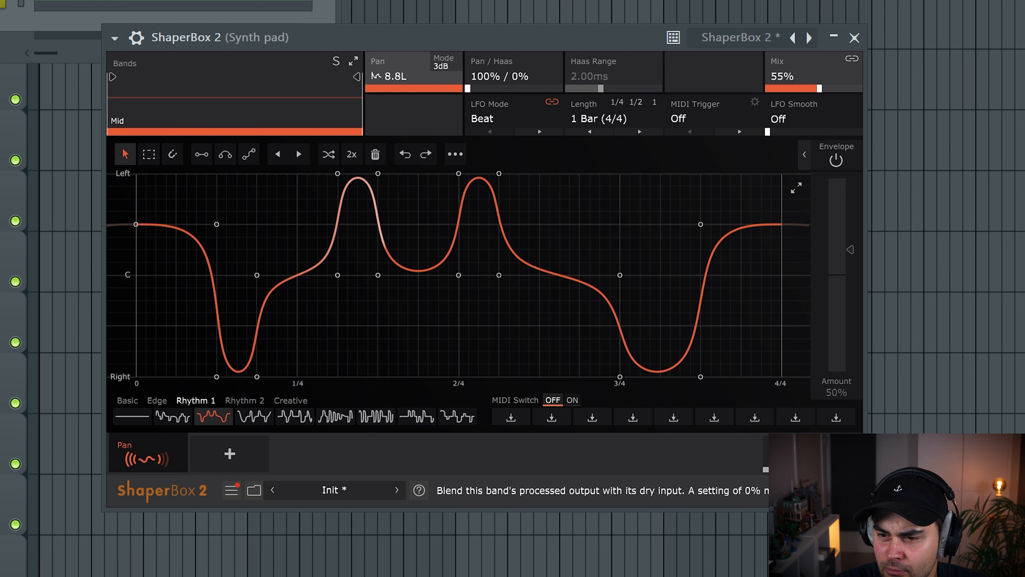
Step: Blend the ShaperBox 2 panning effect in at about 55% mix
{"action": "left_click_drag", "start_coordinate": [815, 88], "coordinate": [806, 88]}
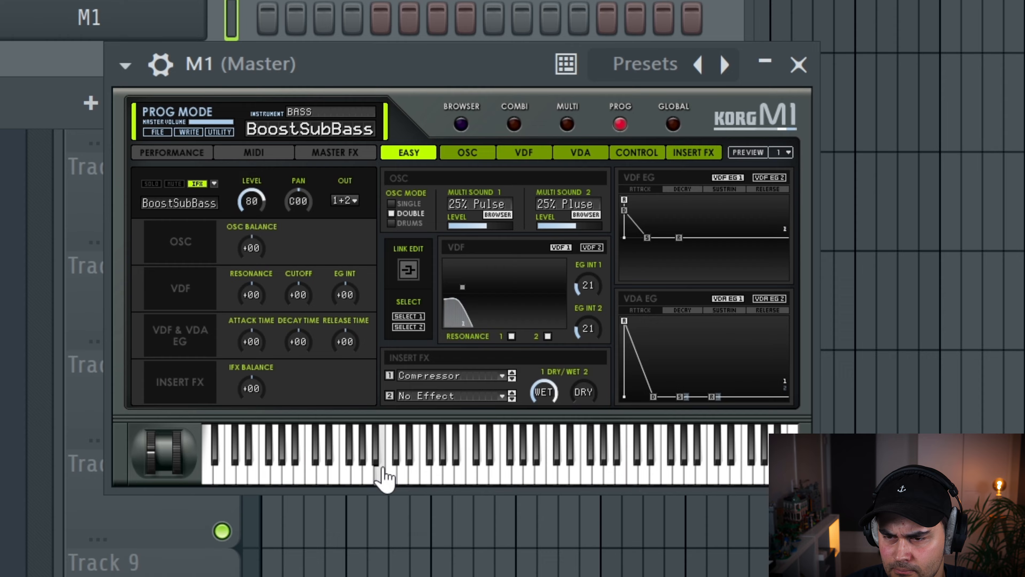
Step: Audition the BoostSubBass program on the M1 keyboard
{"action": "left_click", "coordinate": [798, 64]}
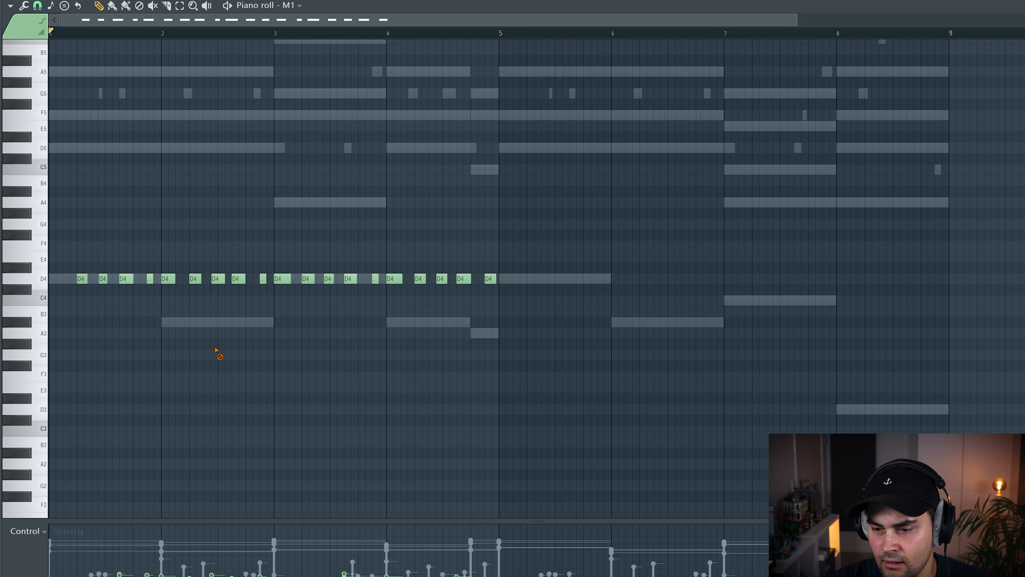
{"action": "mouse_move", "coordinate": [264, 308]}
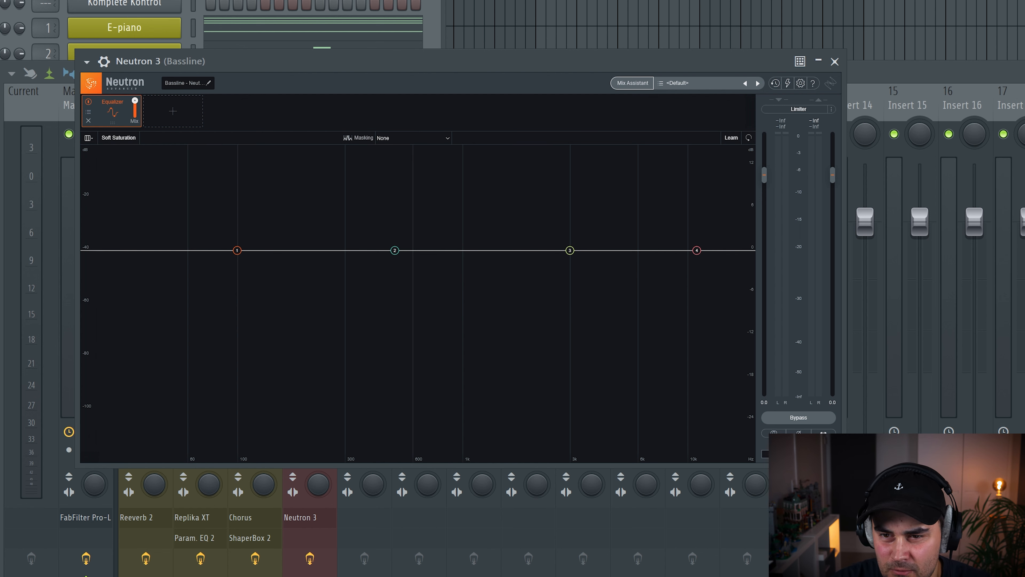
Step: Shape the Neutron EQ: low shelf boosted, highs rolled off from ~1.6 kHz, mids lifted near 700 Hz
{"action": "left_click_drag", "start_coordinate": [236, 250], "coordinate": [236, 238]}
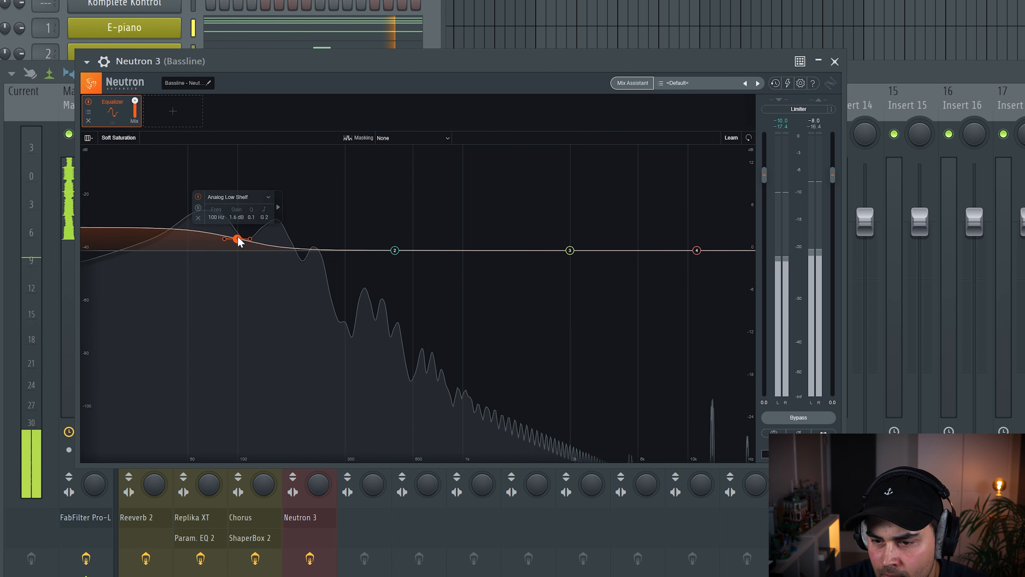
{"action": "left_click_drag", "start_coordinate": [237, 240], "coordinate": [245, 231]}
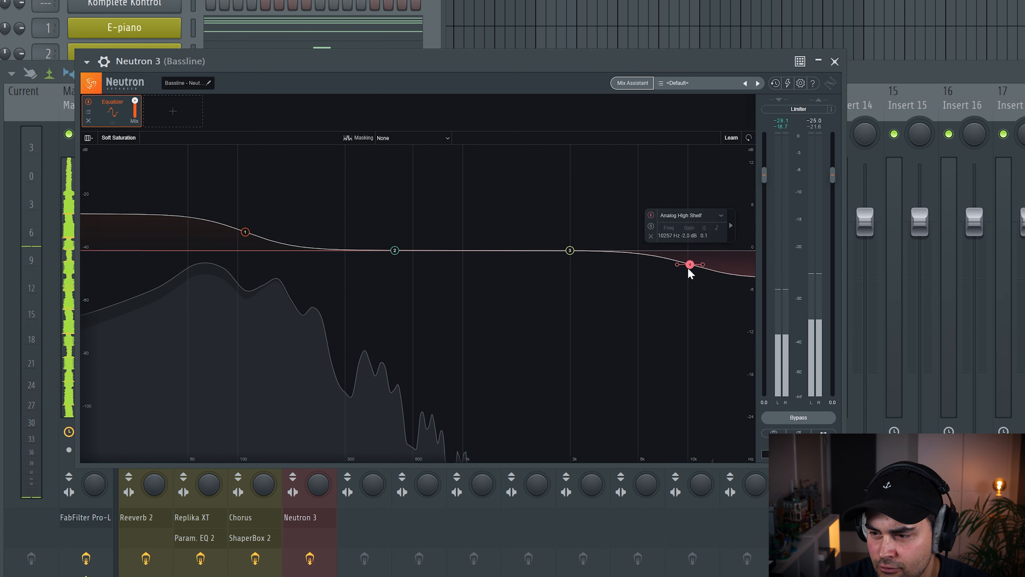
{"action": "left_click_drag", "start_coordinate": [689, 265], "coordinate": [510, 361]}
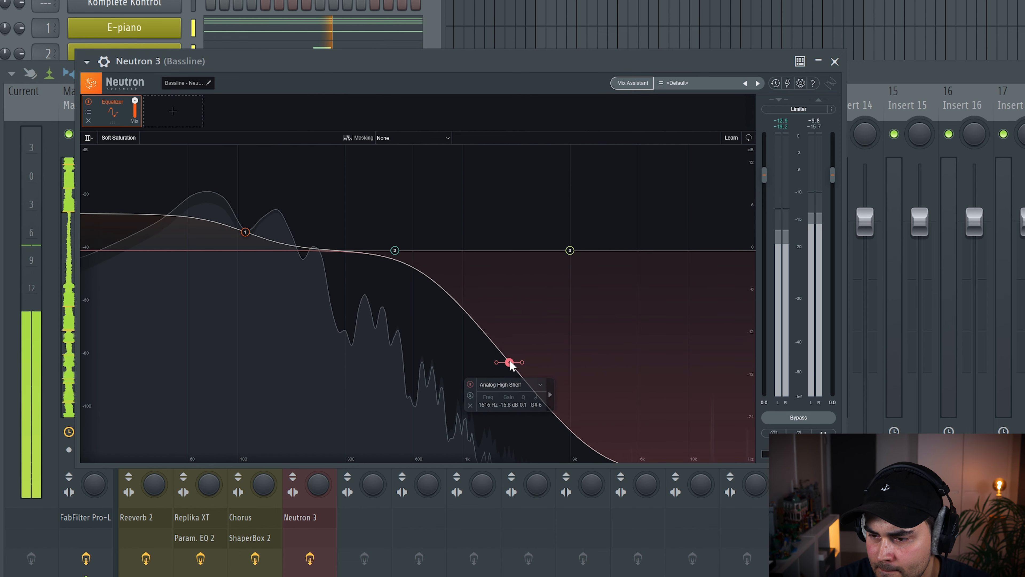
{"action": "left_click_drag", "start_coordinate": [510, 362], "coordinate": [475, 360]}
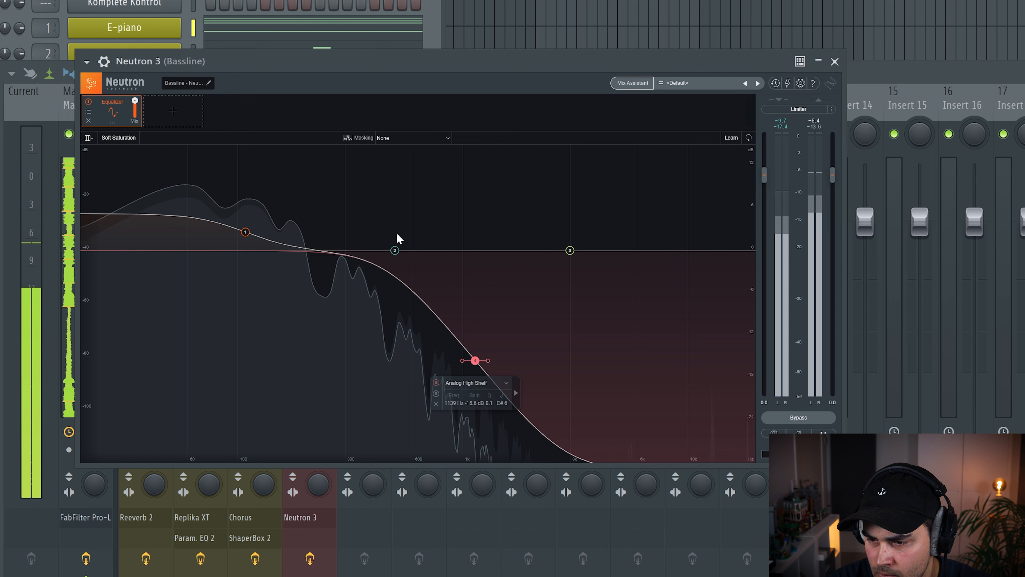
{"action": "left_click_drag", "start_coordinate": [394, 249], "coordinate": [430, 234]}
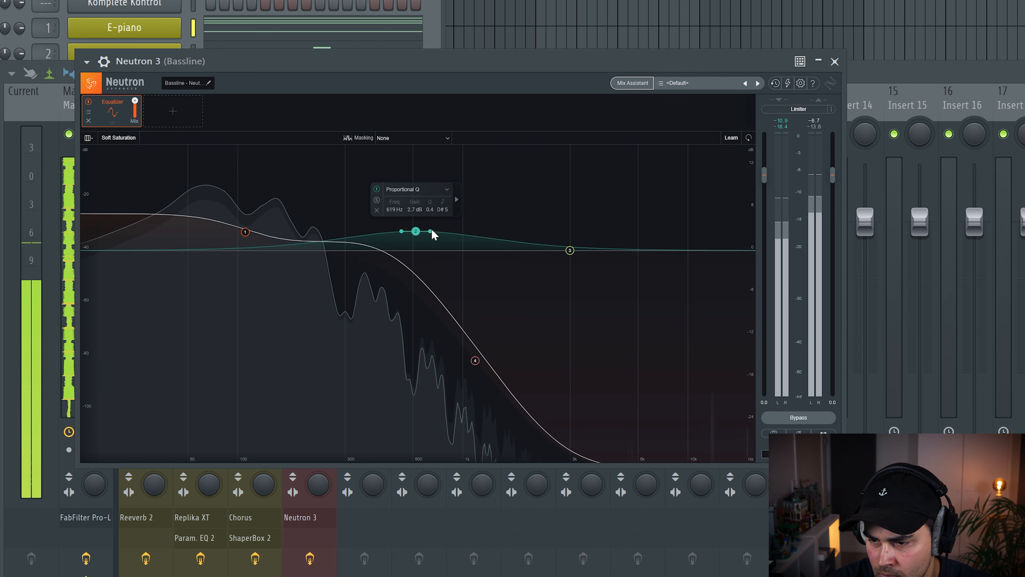
{"action": "left_click_drag", "start_coordinate": [416, 231], "coordinate": [430, 209]}
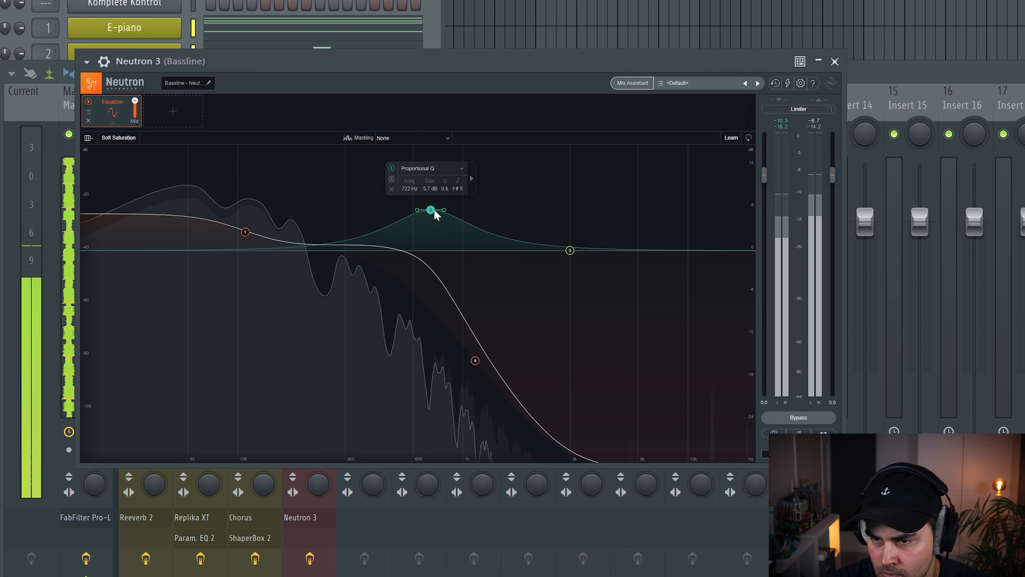
Step: Add the Exciter module with its frequency range set, and lower the Limiter ceiling to about -3.5 dB
{"action": "left_click", "coordinate": [172, 111]}
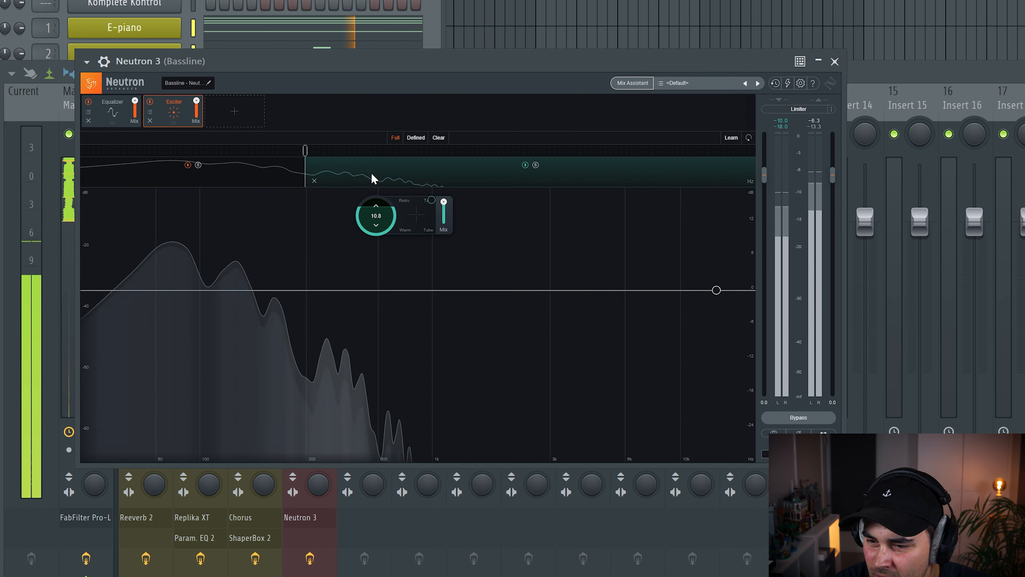
{"action": "left_click_drag", "start_coordinate": [376, 216], "coordinate": [375, 229]}
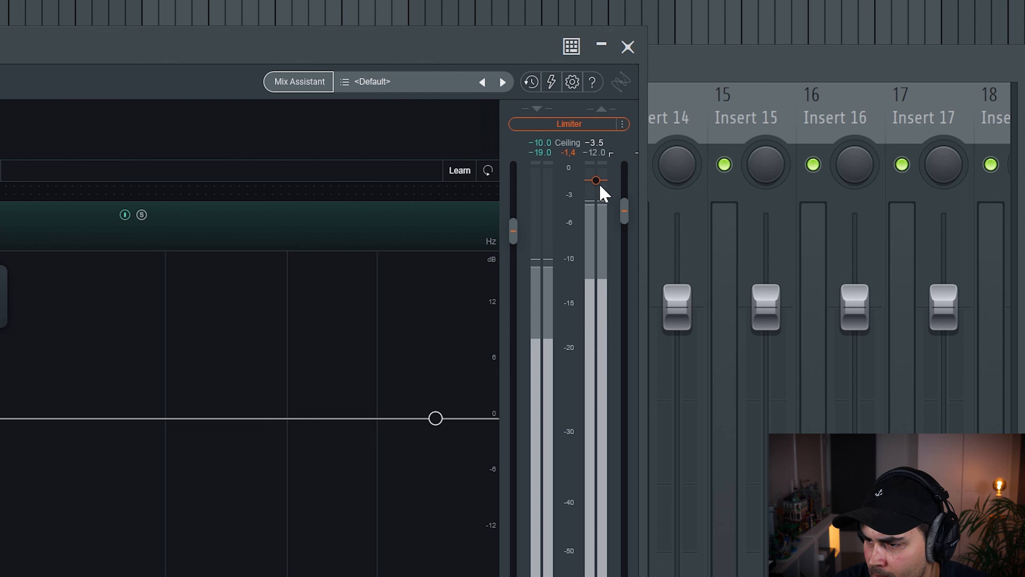
{"action": "left_click_drag", "start_coordinate": [596, 180], "coordinate": [596, 206]}
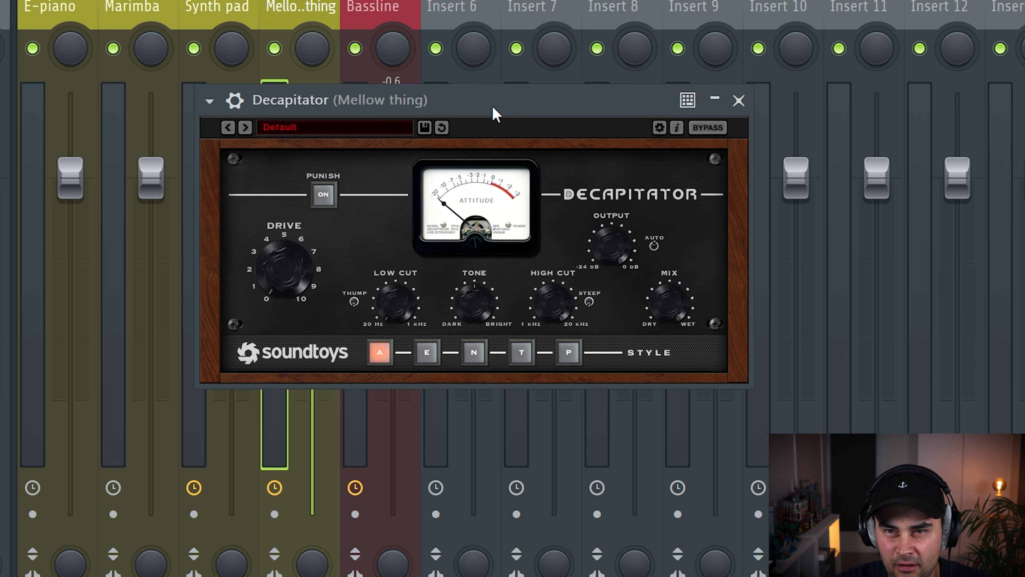
{"action": "mouse_move", "coordinate": [340, 263]}
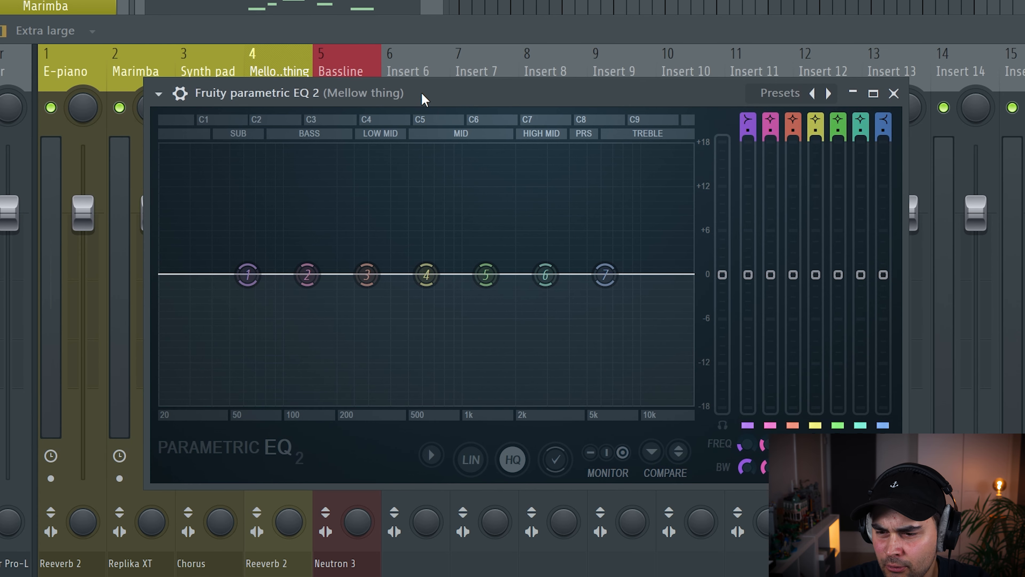
Step: Give the low cut a gentler slope below ~160 Hz, boost near 2 kHz and roll off highs above ~9 kHz
{"action": "right_click", "coordinate": [247, 274]}
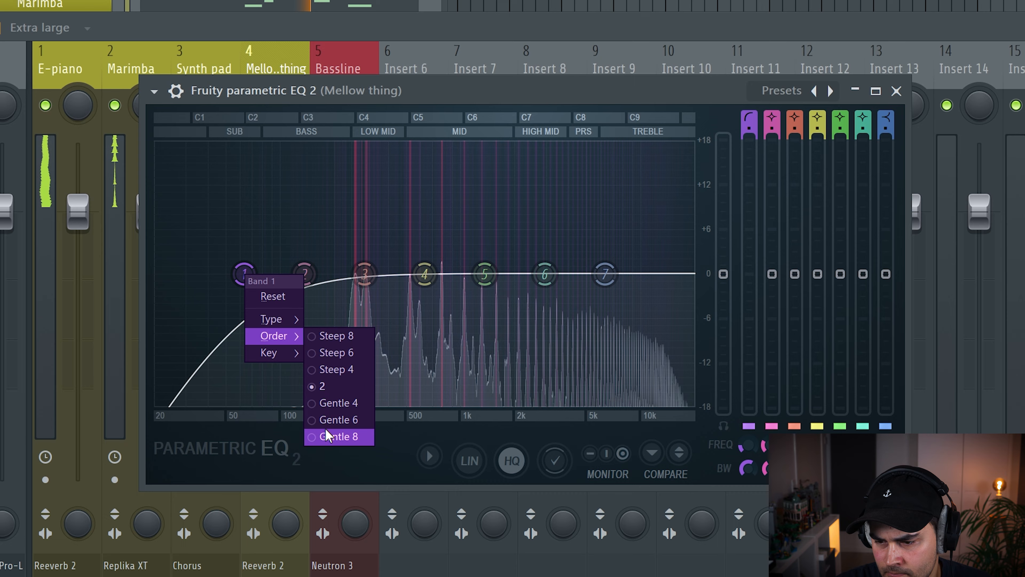
{"action": "left_click", "coordinate": [336, 436]}
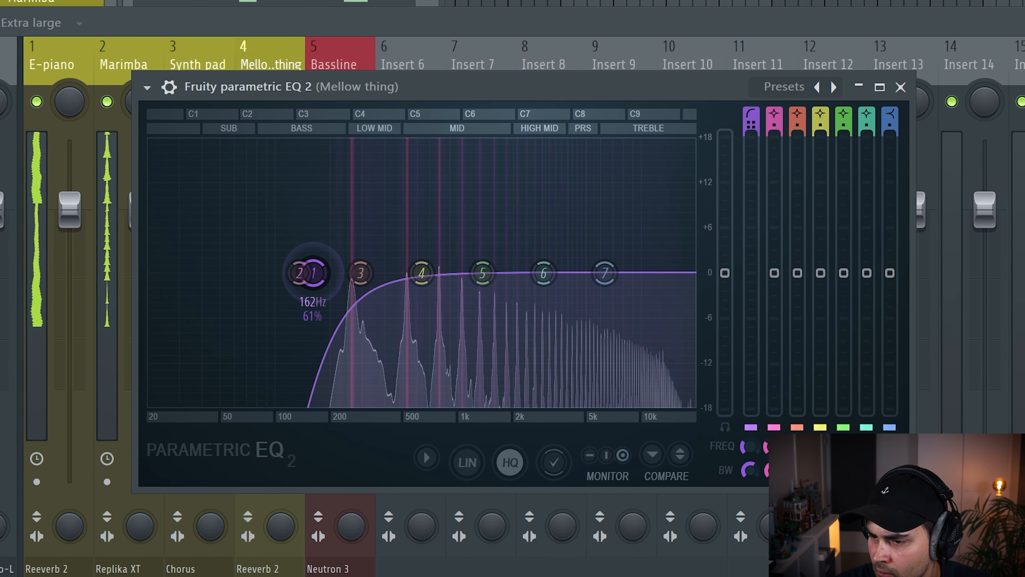
{"action": "left_click_drag", "start_coordinate": [543, 273], "coordinate": [517, 230]}
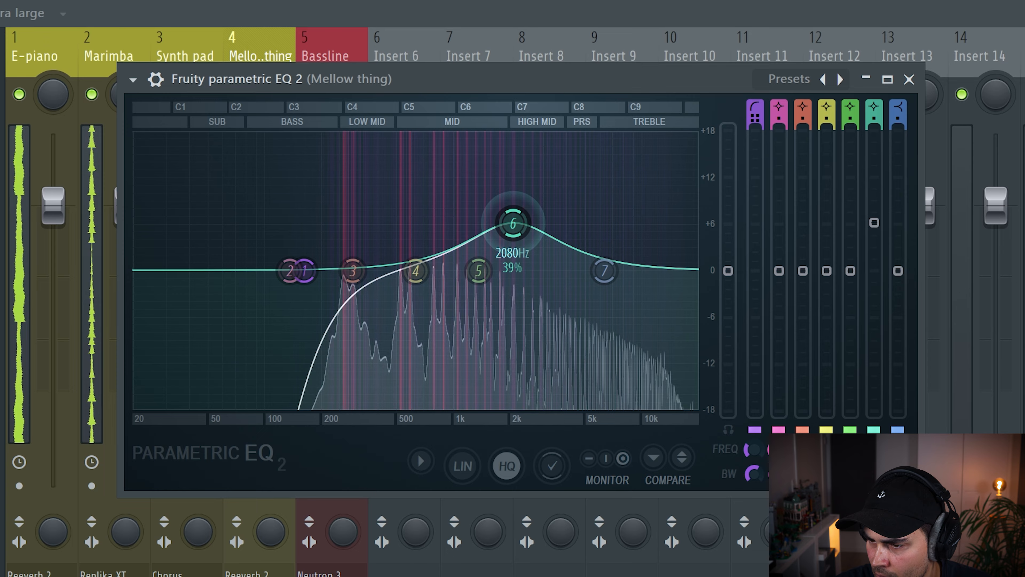
{"action": "left_click_drag", "start_coordinate": [603, 272], "coordinate": [652, 400]}
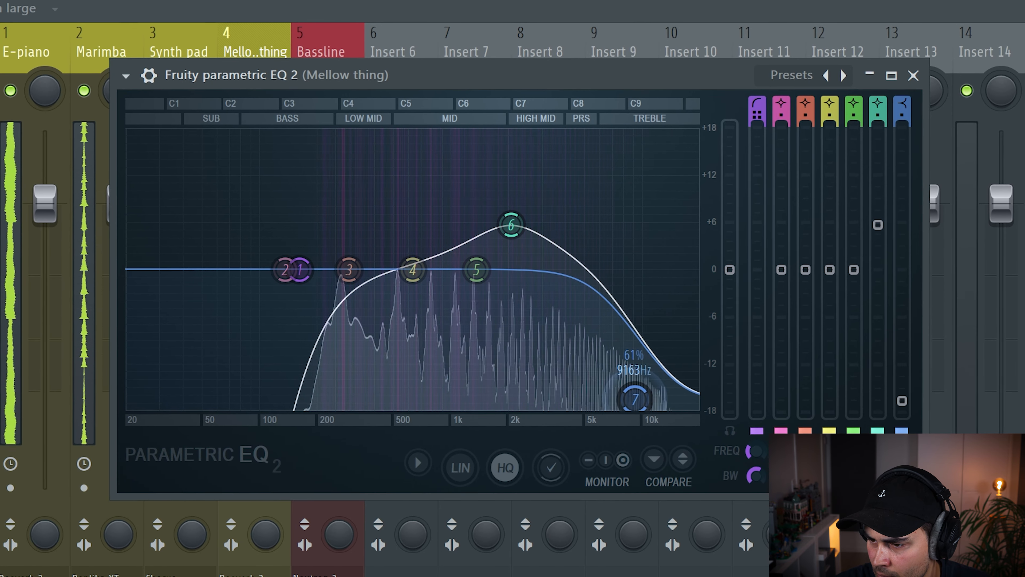
{"action": "left_click_drag", "start_coordinate": [511, 225], "coordinate": [511, 225]}
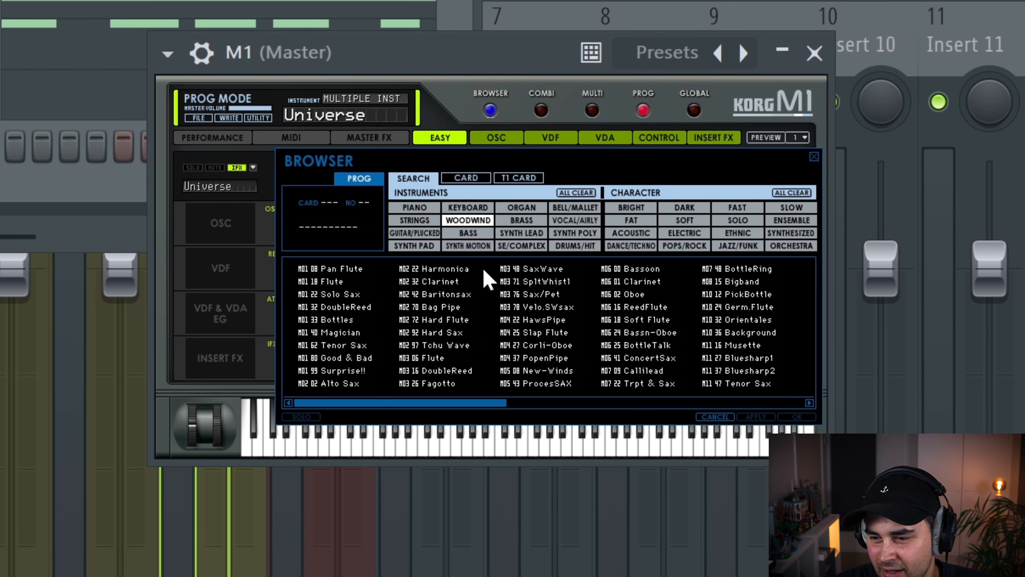
Step: Select the Woodwind category in the M1 browser for the Pan Flute program
{"action": "left_click", "coordinate": [330, 268]}
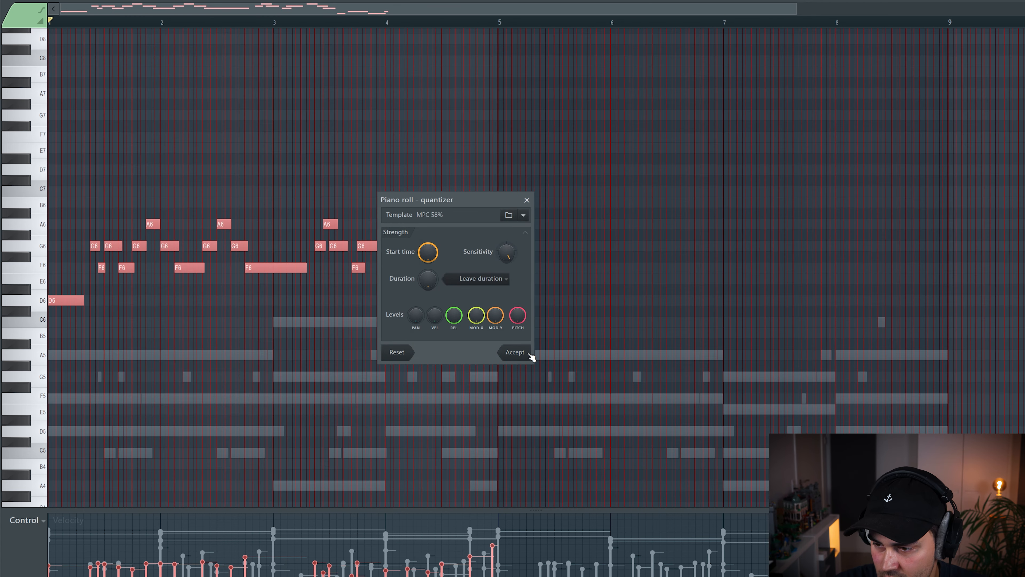
Step: Accept the MPC 58% swing quantize and draw a longer note into the flute melody
{"action": "left_click", "coordinate": [514, 352]}
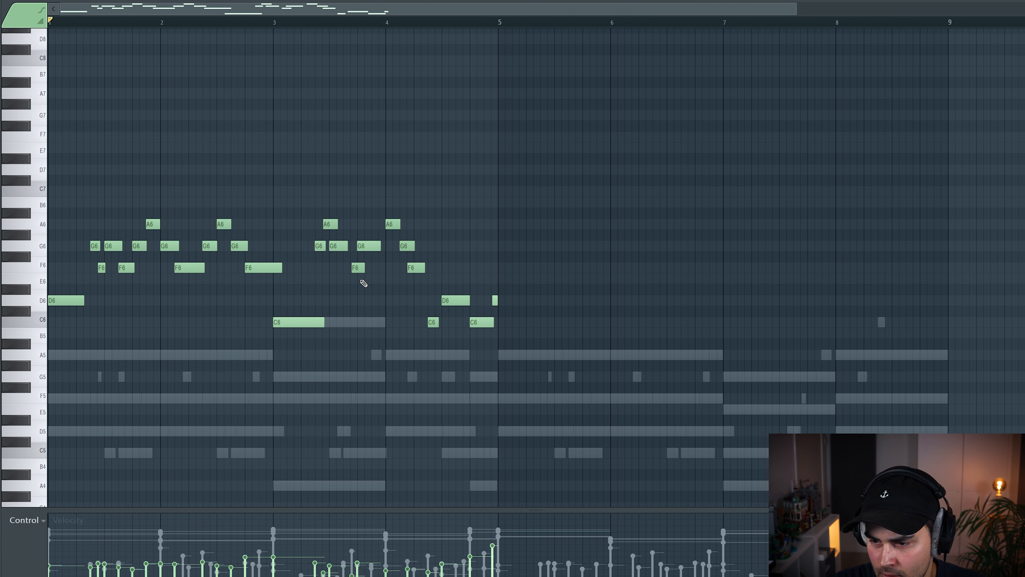
{"action": "left_click_drag", "start_coordinate": [312, 222], "coordinate": [379, 293]}
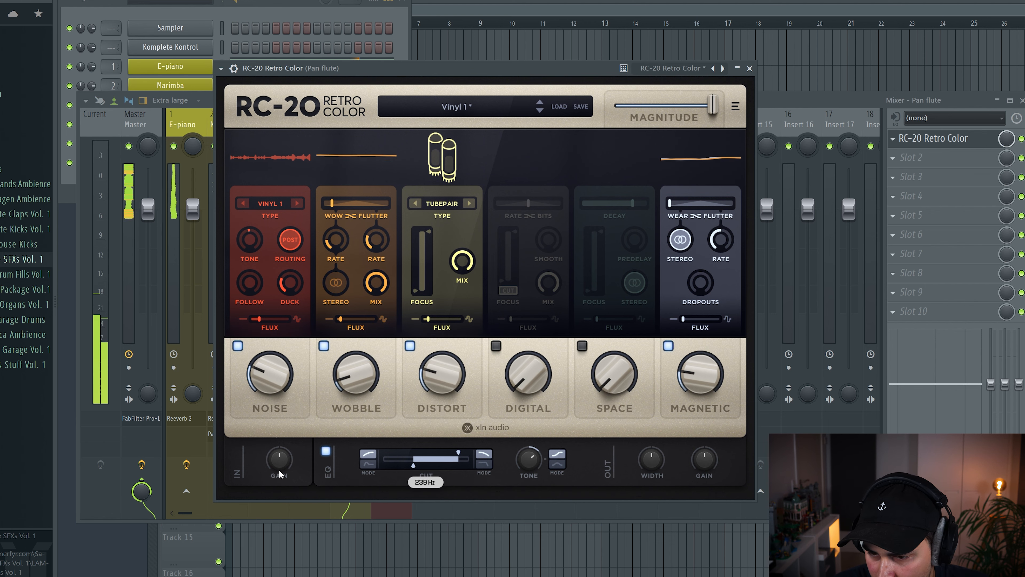
Step: Adjust the RC-20 Retro Color input Gain on the pan flute track
{"action": "left_click_drag", "start_coordinate": [250, 283], "coordinate": [249, 274]}
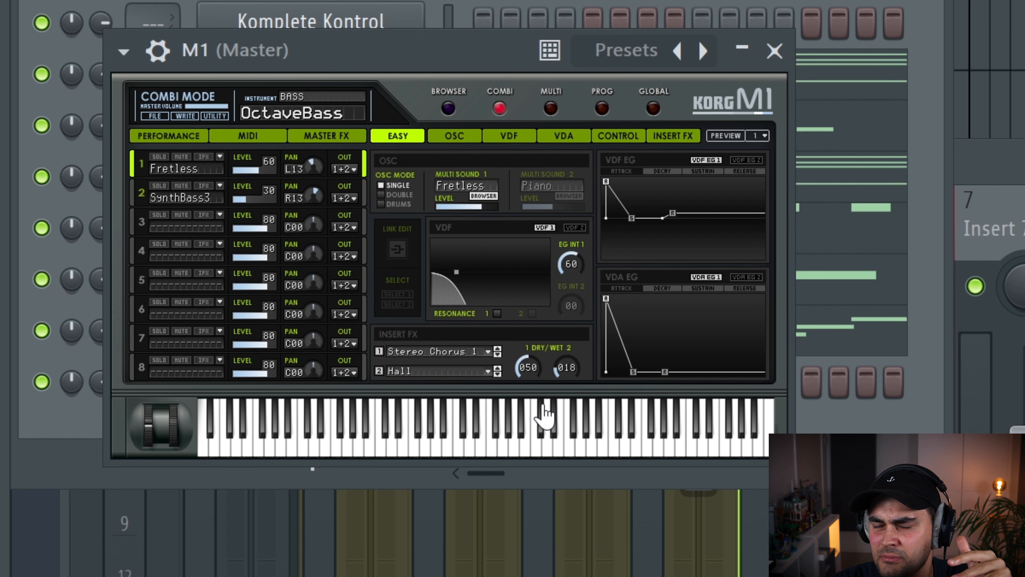
Step: Bring up the M1 combination browser to pick the Stranger synth-poly sound
{"action": "left_click", "coordinate": [448, 108]}
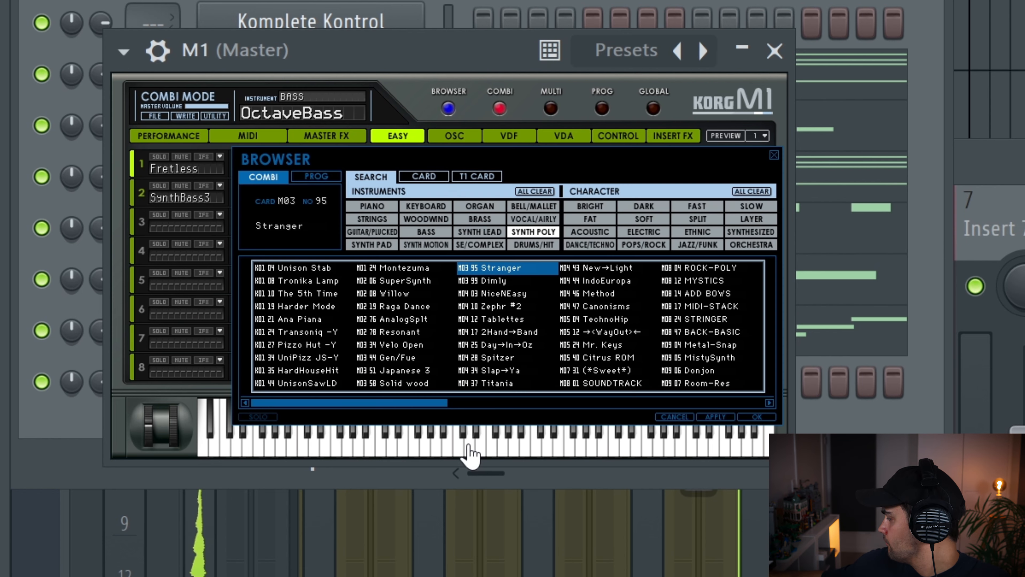
{"action": "mouse_move", "coordinate": [513, 282]}
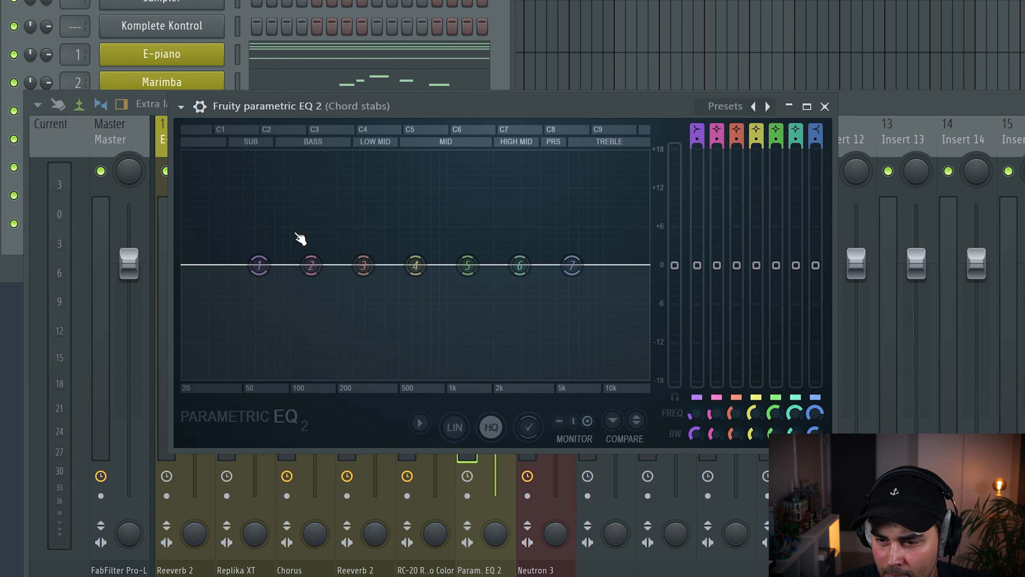
Step: Give band 1 a Gentle 8 slope and raise the low cut to about 209 Hz
{"action": "right_click", "coordinate": [259, 265]}
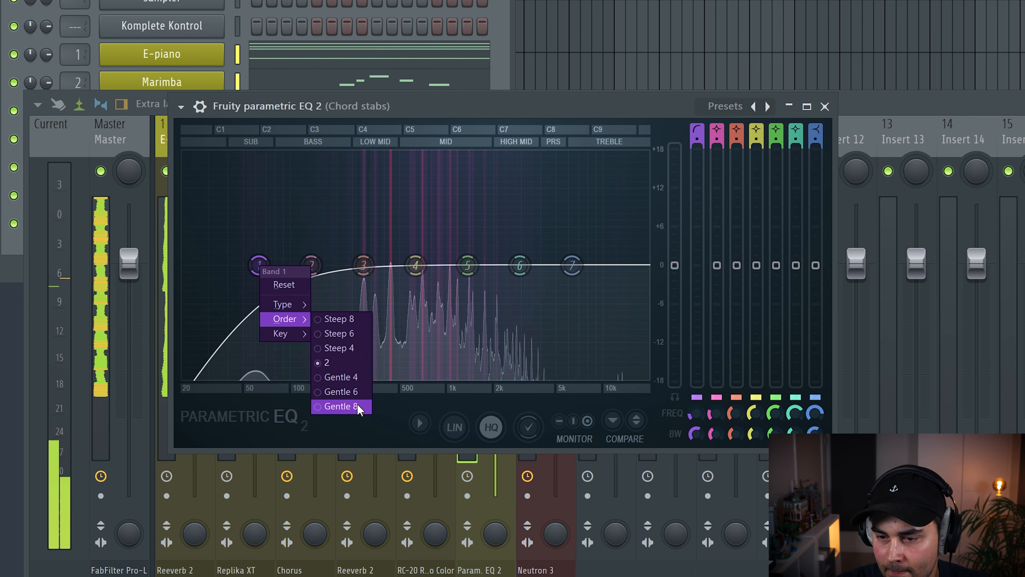
{"action": "left_click", "coordinate": [339, 406]}
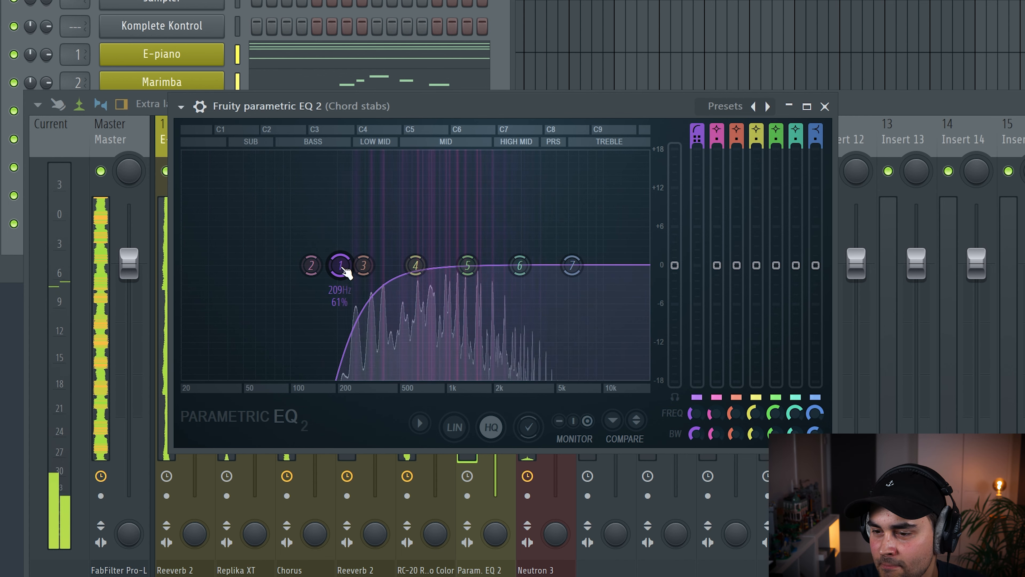
{"action": "left_click_drag", "start_coordinate": [572, 265], "coordinate": [572, 356]}
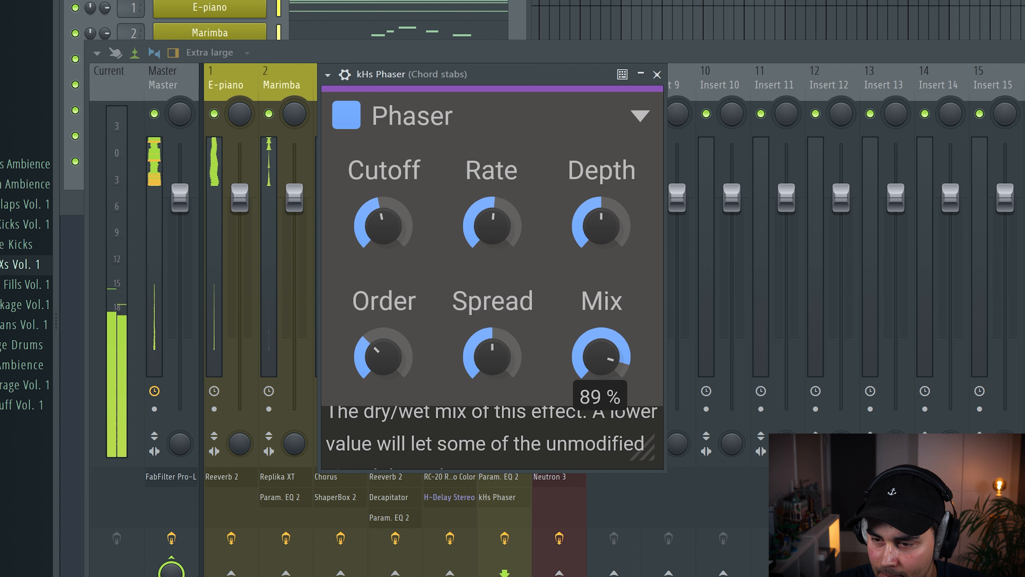
Step: Set the kHs Phaser mix to 89% and its rate to 0.28 Hz
{"action": "left_click_drag", "start_coordinate": [600, 355], "coordinate": [605, 358]}
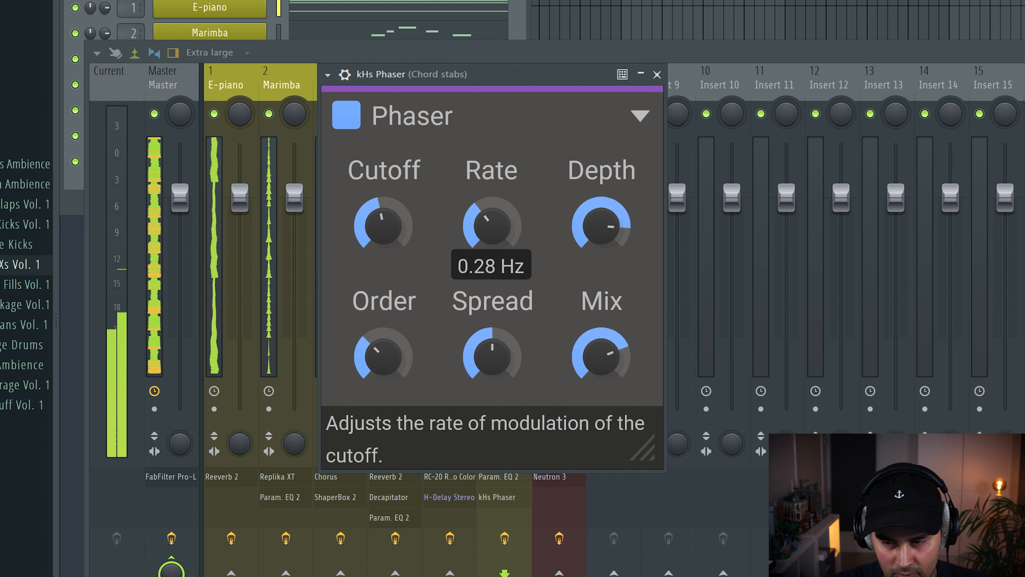
{"action": "left_click_drag", "start_coordinate": [600, 355], "coordinate": [600, 340]}
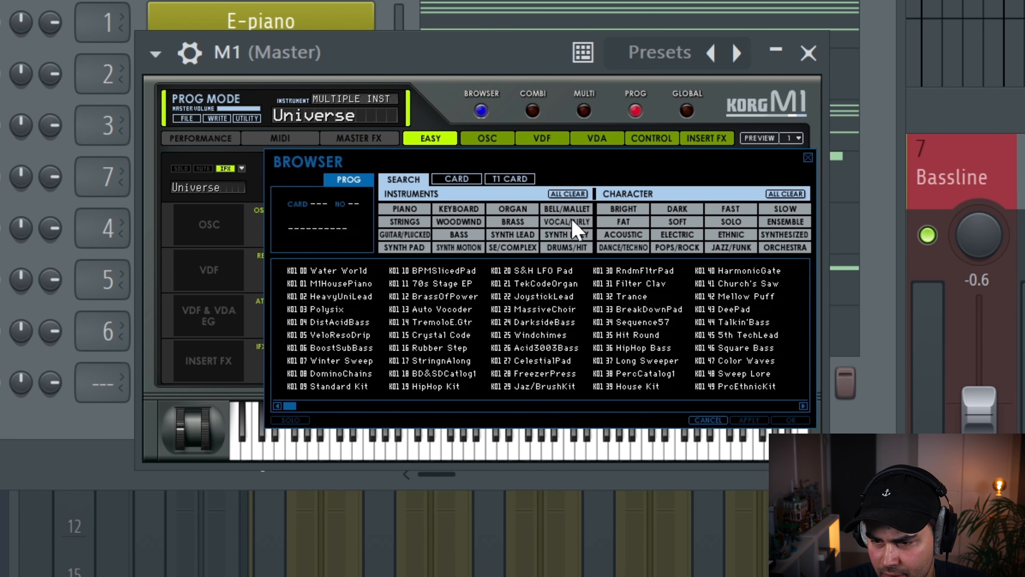
Step: Filter the M1 browser to Vocal/Airy and choose M07 43 Ethereal
{"action": "left_click", "coordinate": [566, 221]}
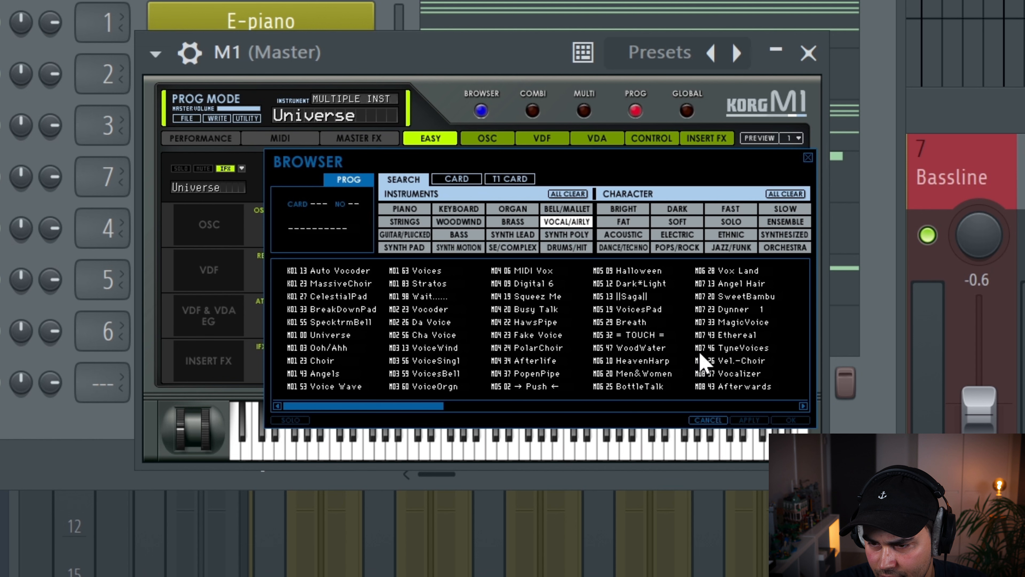
{"action": "left_click", "coordinate": [732, 335]}
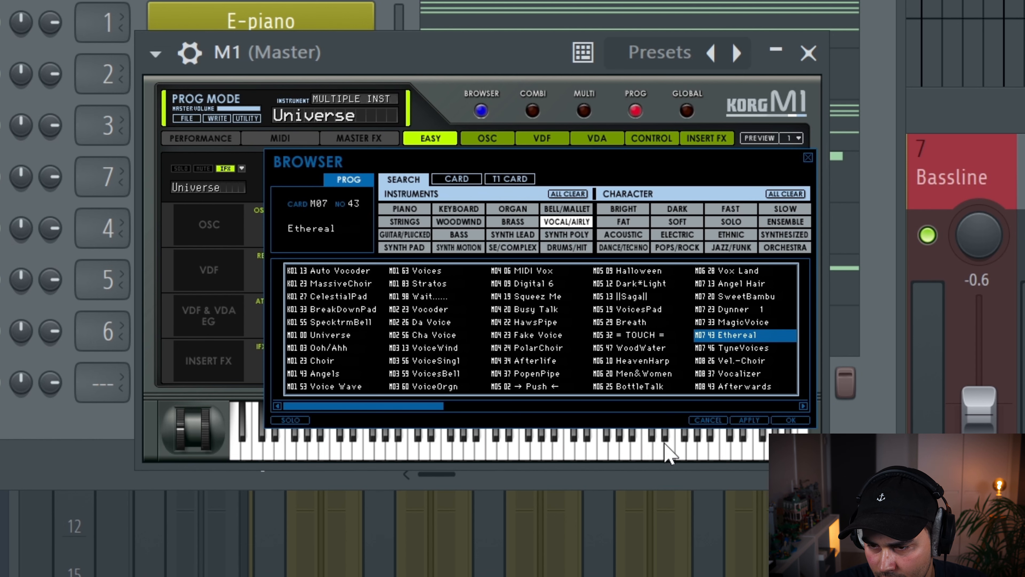
{"action": "left_click", "coordinate": [790, 419]}
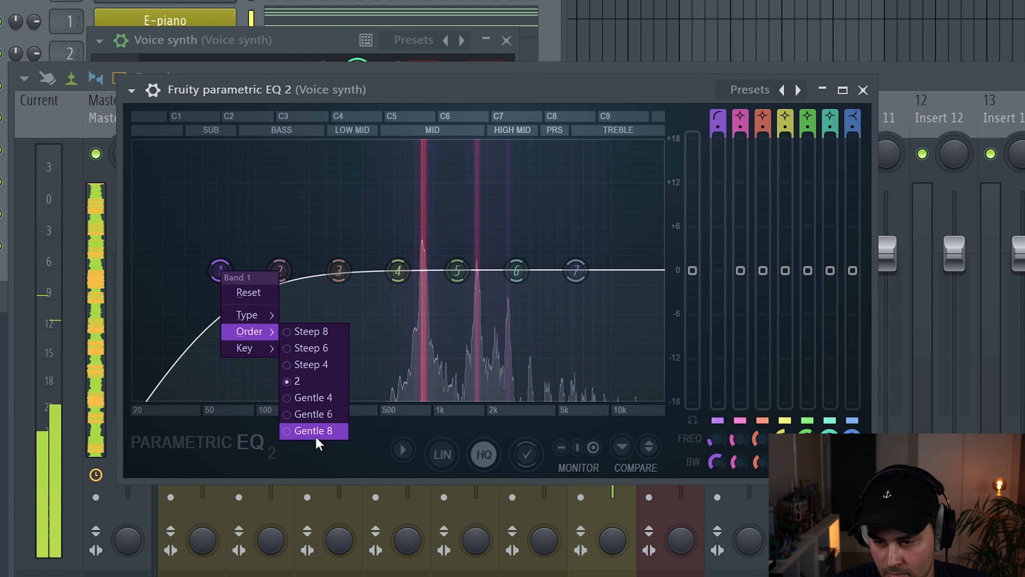
Step: Make the voice synth low cut Gentle 8, raised into the mids, and close the EQ
{"action": "left_click", "coordinate": [313, 431]}
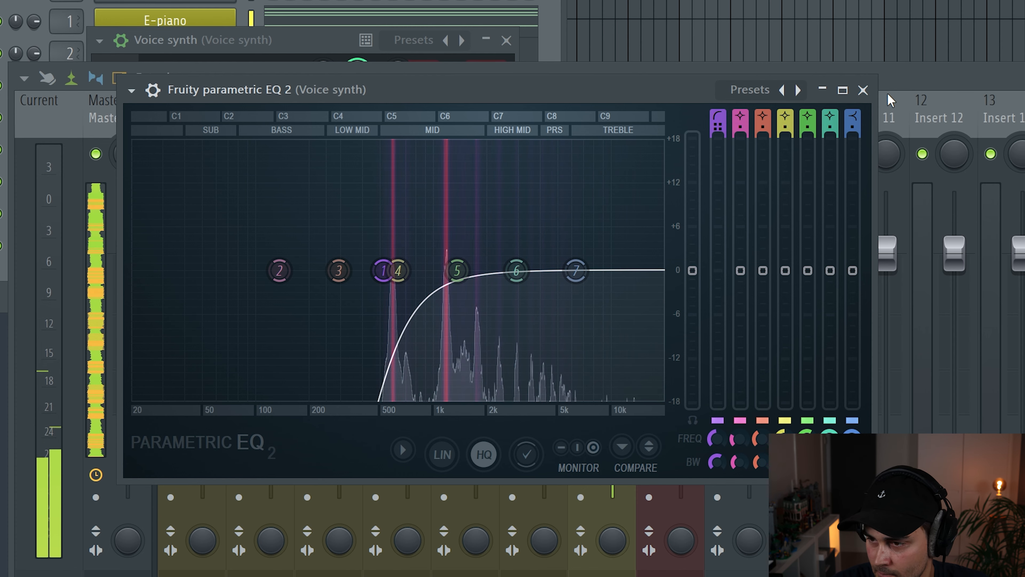
{"action": "left_click", "coordinate": [862, 90]}
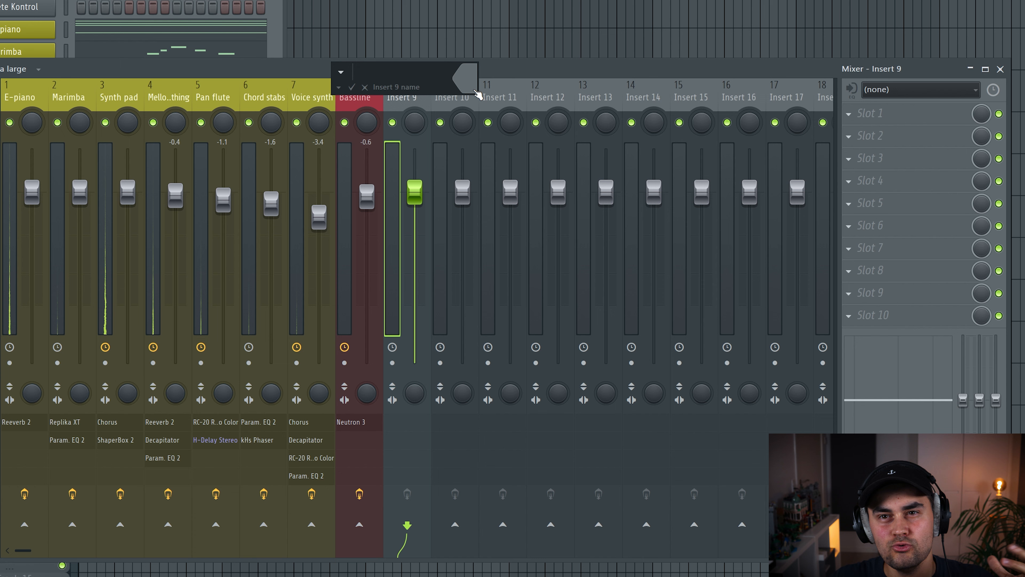
Step: Rename Insert 9 to Instrument bus and adjust soothe2's depth on it
{"action": "left_click", "coordinate": [393, 87]}
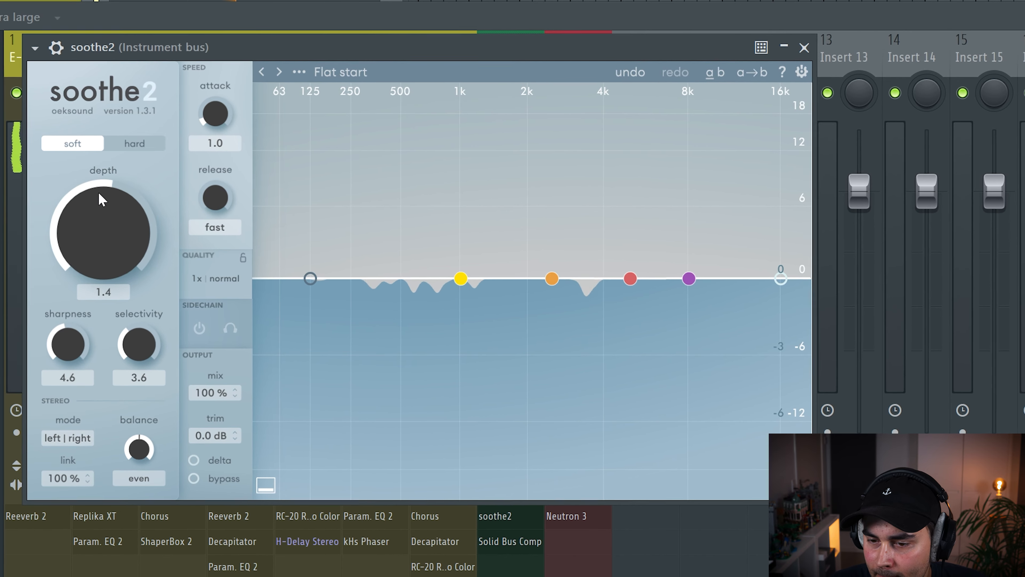
{"action": "left_click_drag", "start_coordinate": [101, 232], "coordinate": [102, 190]}
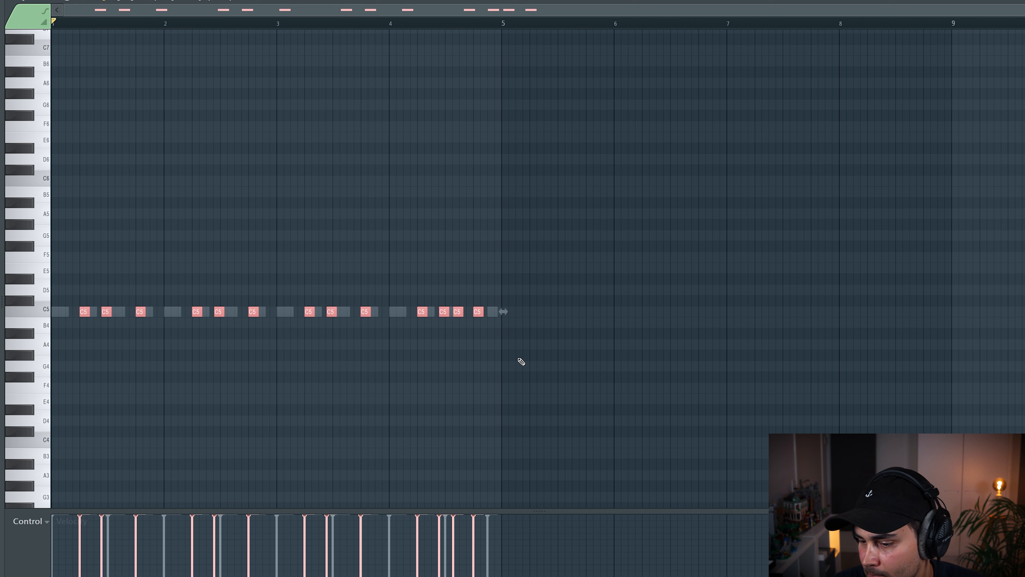
Step: Add more C5 notes, then randomize their panning via Tools > Randomize with the PAN level set
{"action": "left_click", "coordinate": [160, 22]}
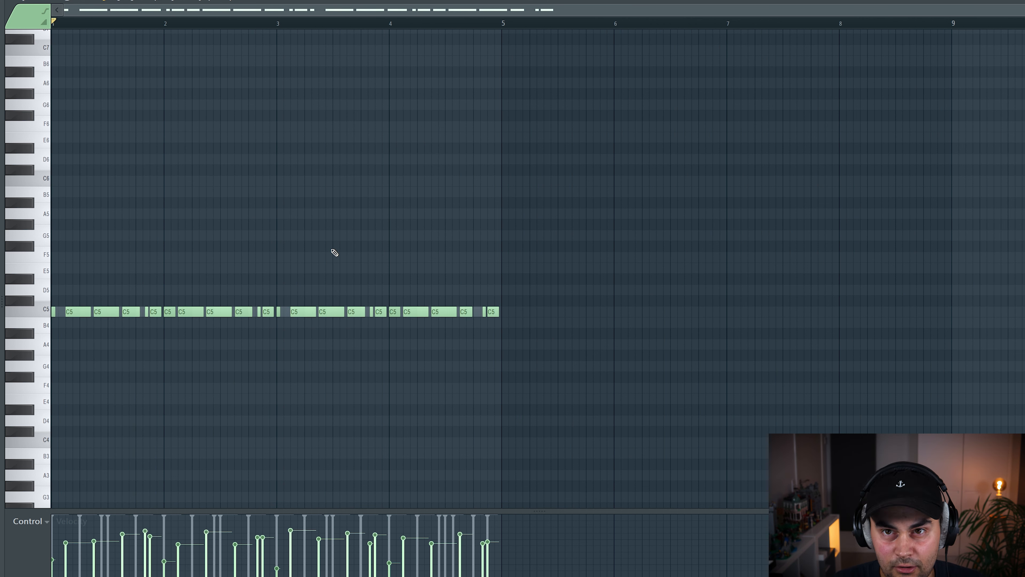
{"action": "left_click", "coordinate": [104, 20]}
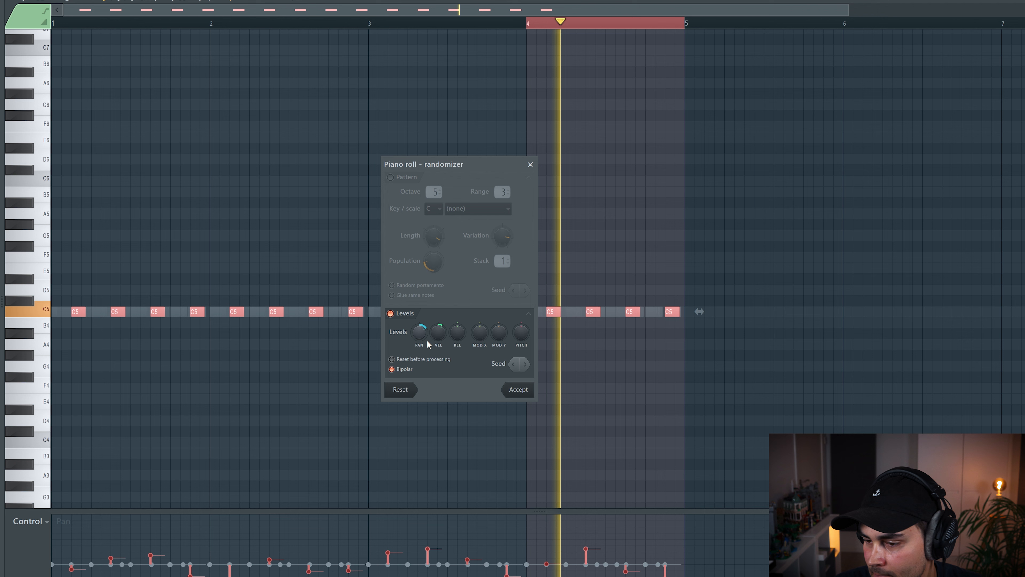
{"action": "left_click", "coordinate": [517, 389]}
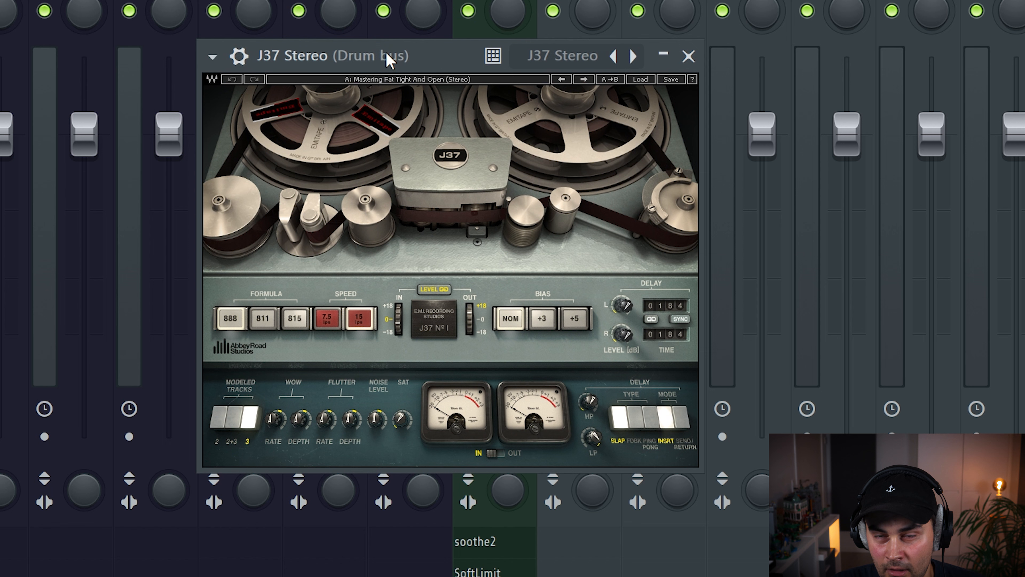
{"action": "mouse_move", "coordinate": [449, 430]}
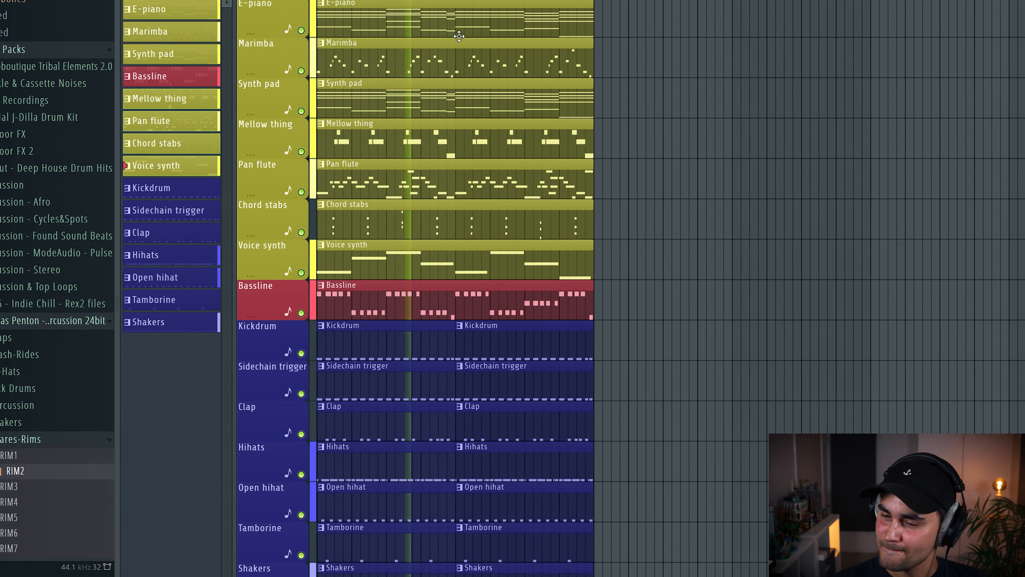
Step: Scroll through the playlist tracks from E-piano down to Shakers
{"action": "scroll", "scroll_direction": "down", "scroll_amount": 3}
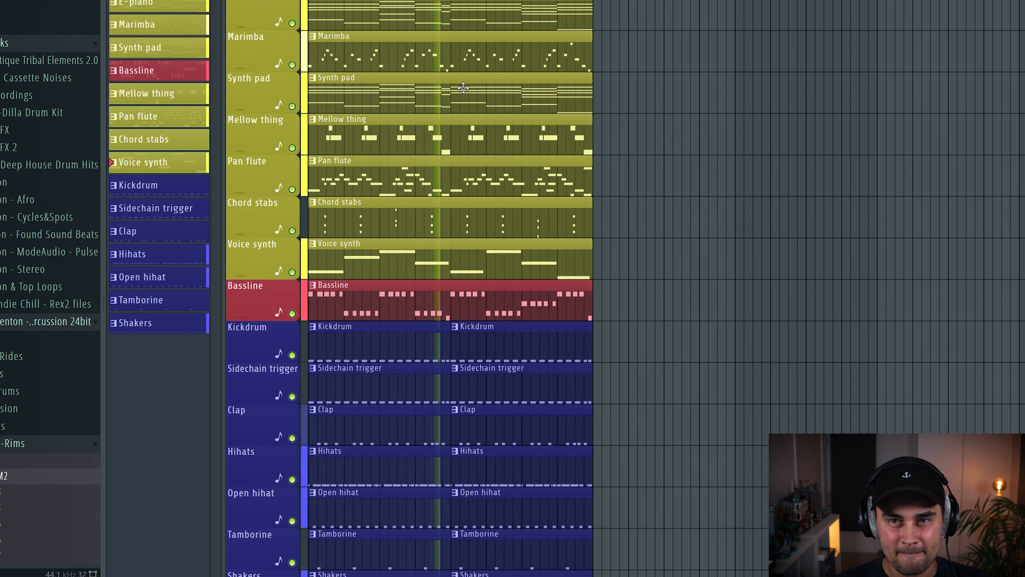